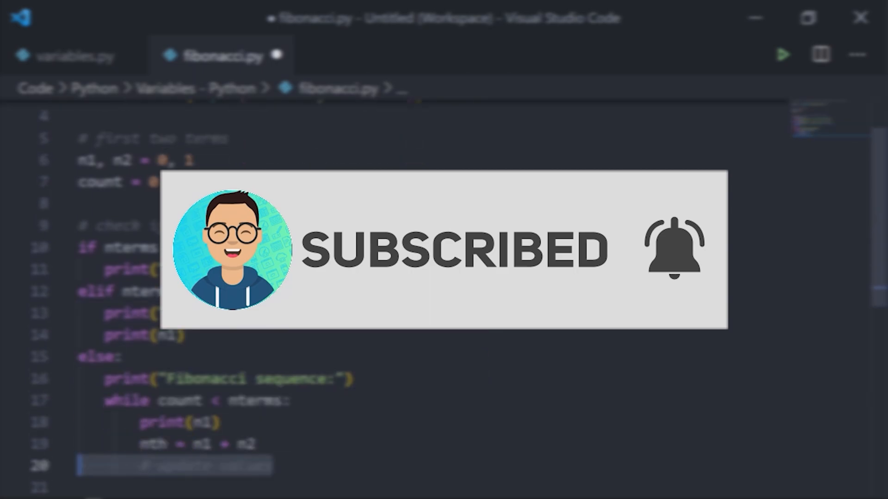
# Switch from fibonacci.py to the empty variables.py file.
pyautogui.click(69, 55)
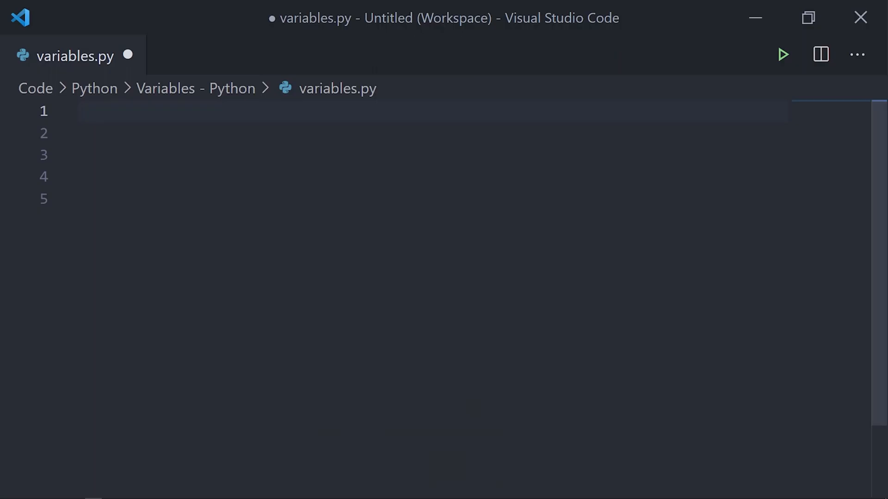
# Assign x = 10, print it, run the script, then begin y = "C..." on line 2.
pyautogui.write('x = 10')
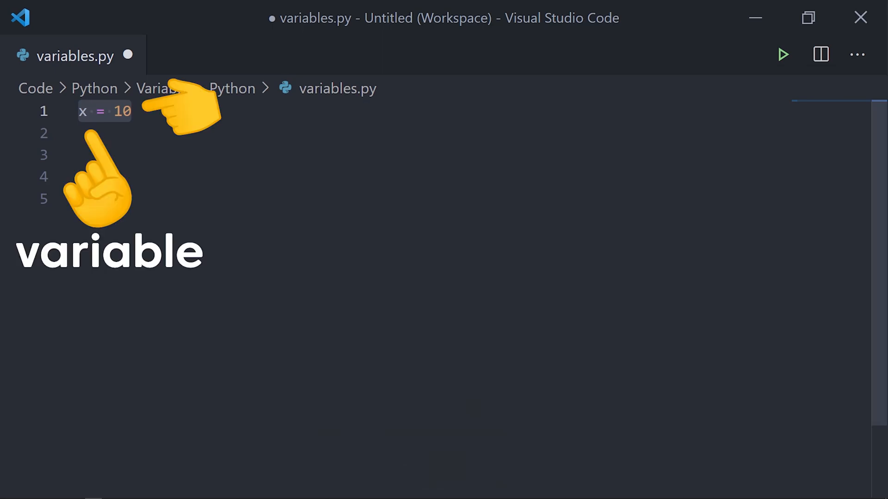
pyautogui.write('print(x)')
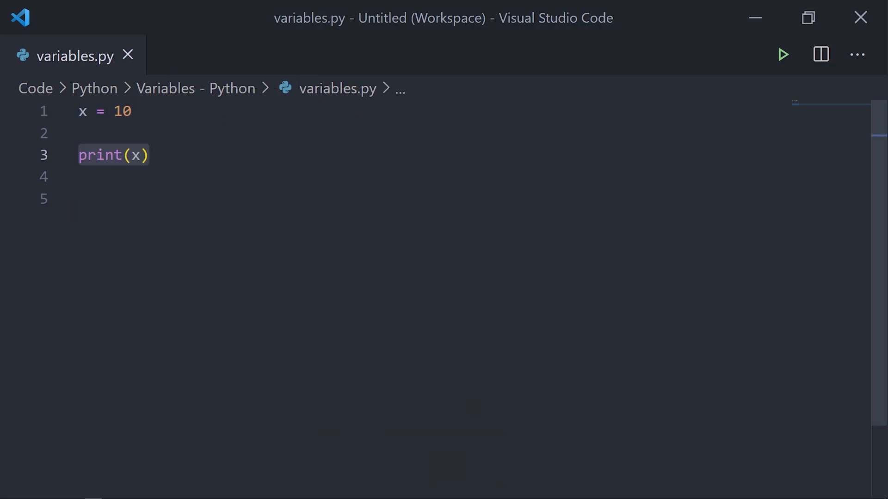
pyautogui.click(783, 54)
pyautogui.write('y')
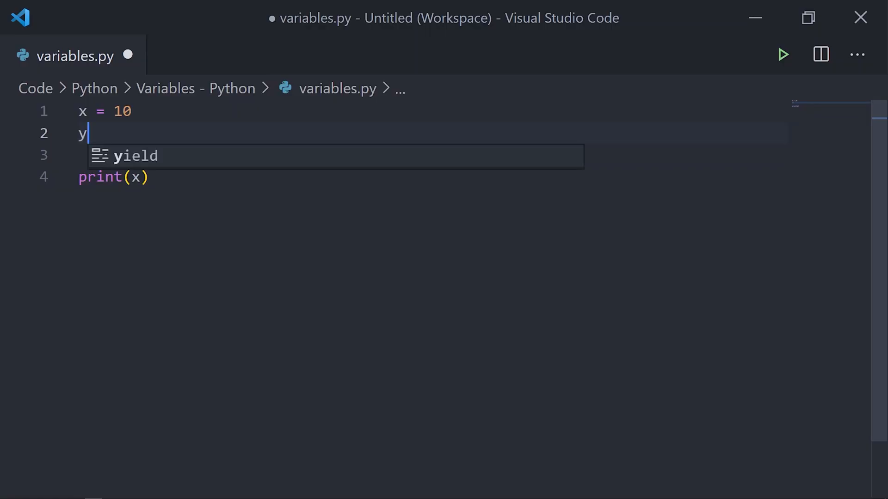
pyautogui.write('= "C"')
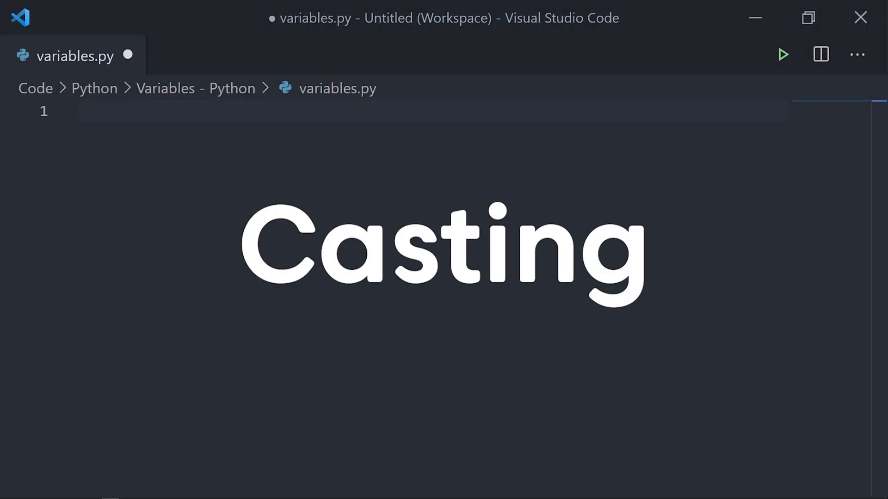
# Cast x = str(10), y = int("3"), z = float(3) and print x, y and z.
pyautogui.write('x = str(10')
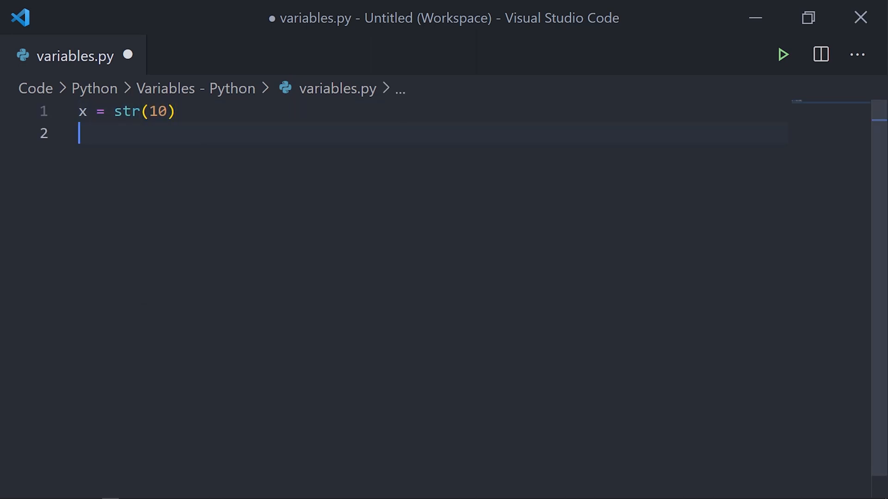
pyautogui.write('print(x')
pyautogui.write('y = int')
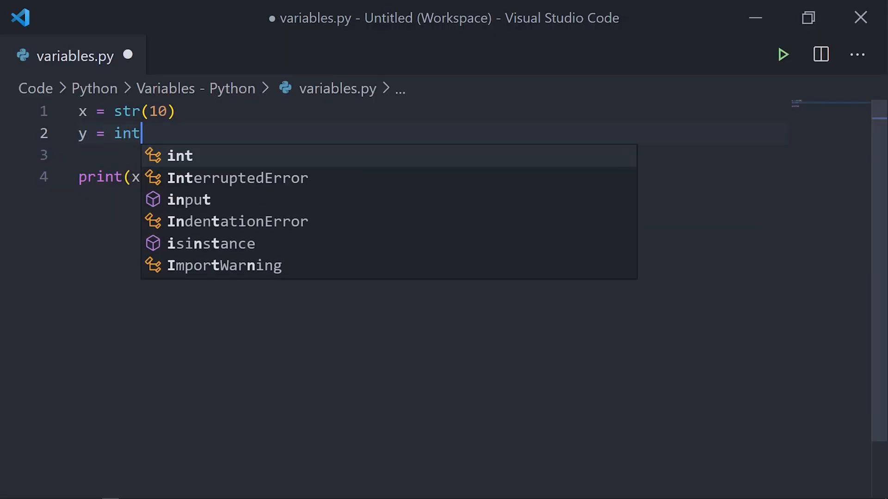
pyautogui.write('("3")')
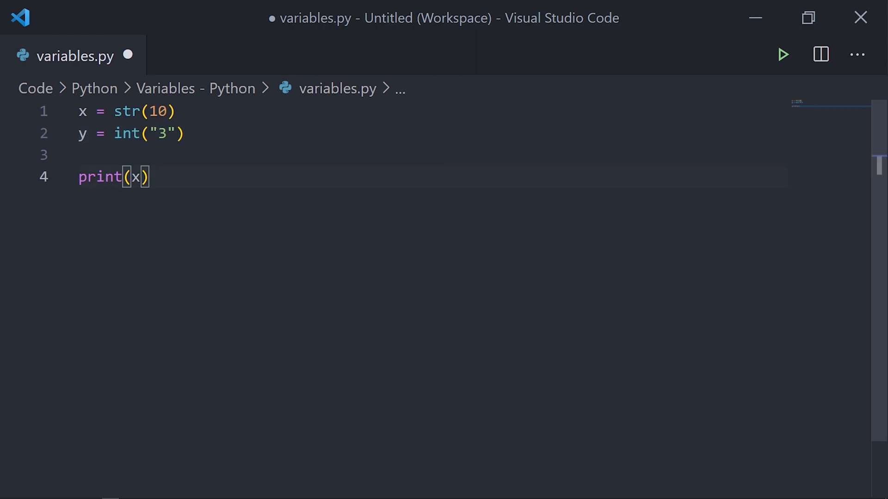
pyautogui.write('print(y')
pyautogui.click(428, 156)
pyautogui.write('z =')
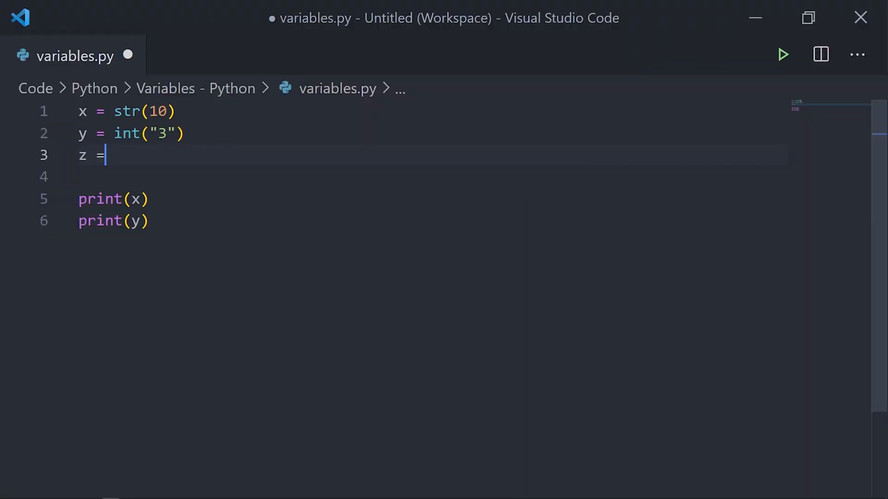
pyautogui.write('float()')
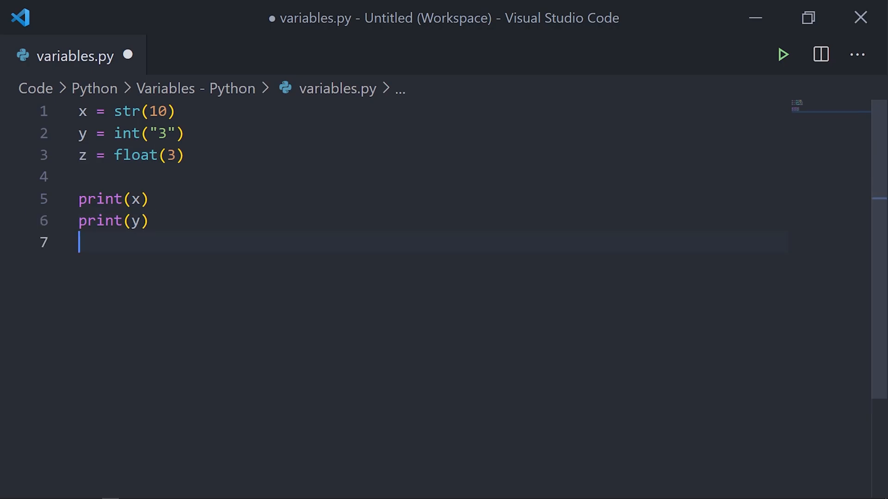
pyautogui.write('print(z')
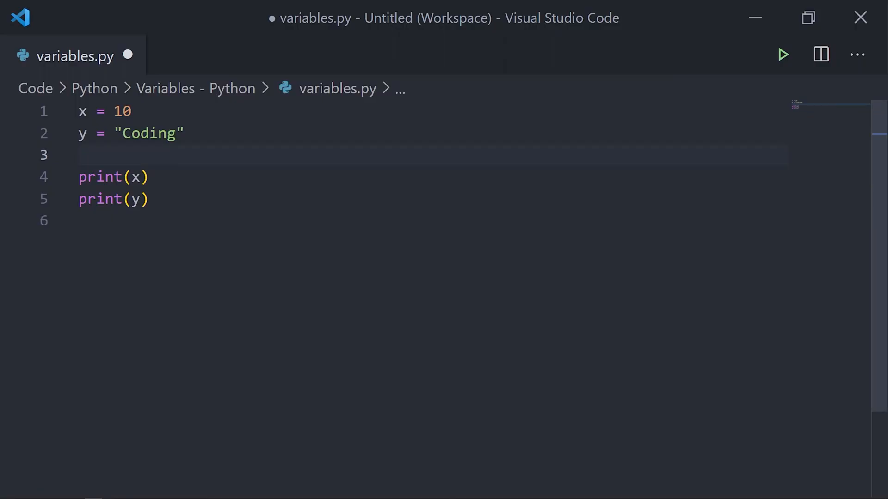
# Wrap the printed x and y in type() and run to show their data types.
pyautogui.click(122, 177)
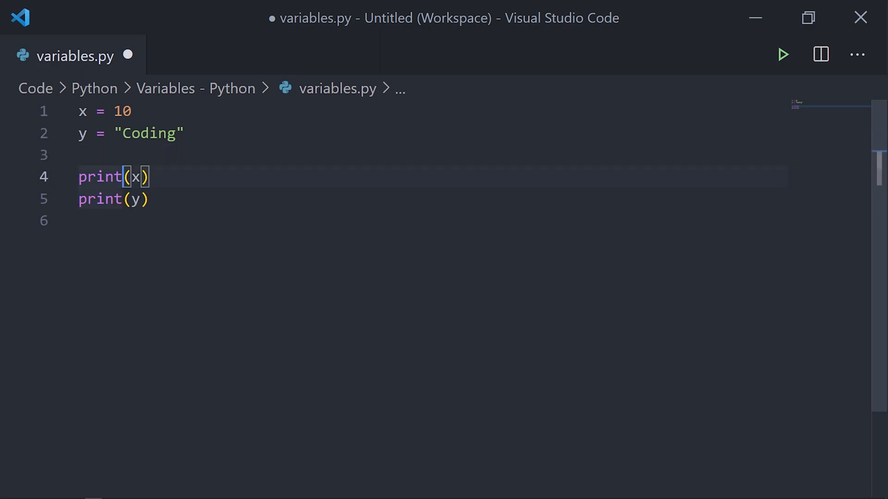
pyautogui.write('type(')
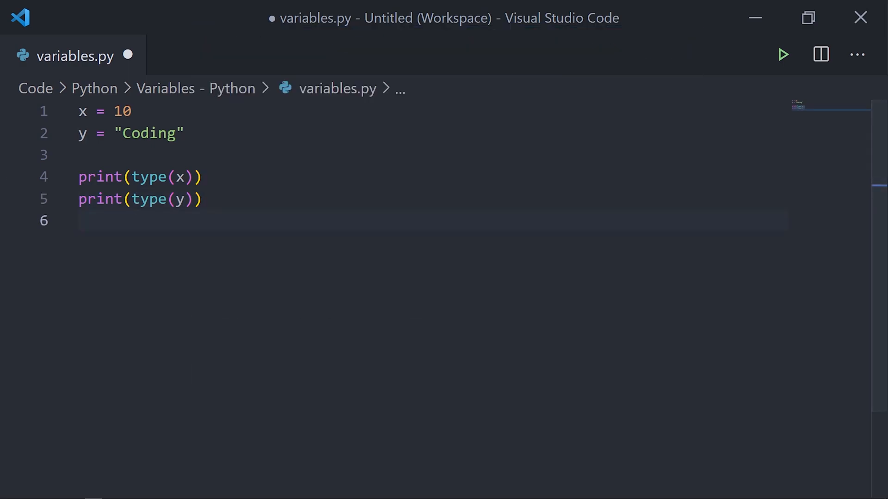
pyautogui.click(783, 55)
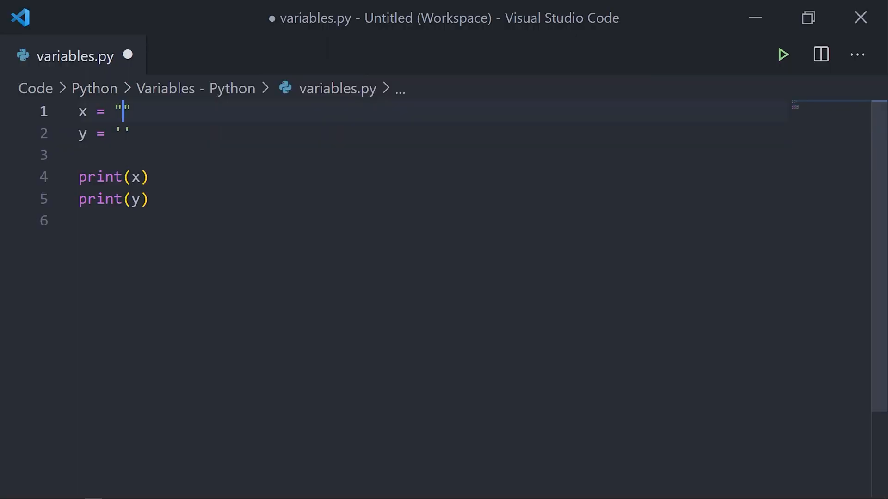
# Fill "Coding" in double quotes for x and single quotes for y, then run.
pyautogui.write('Coding')
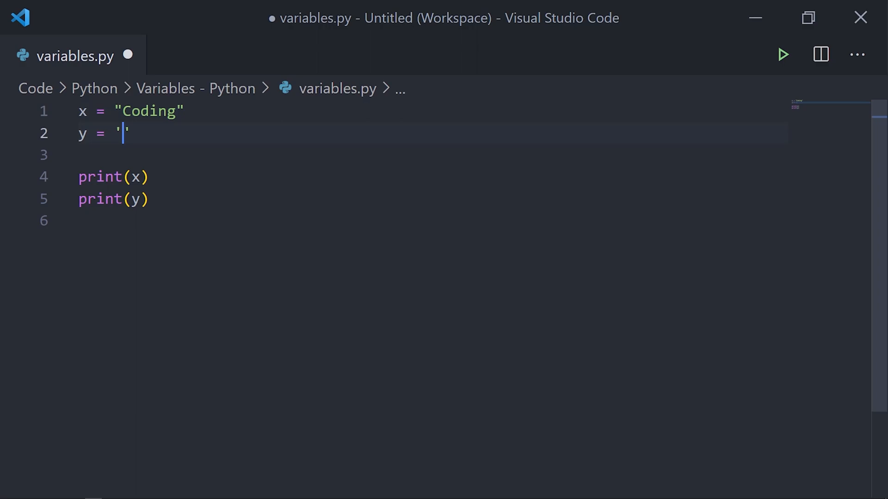
pyautogui.write('Coding')
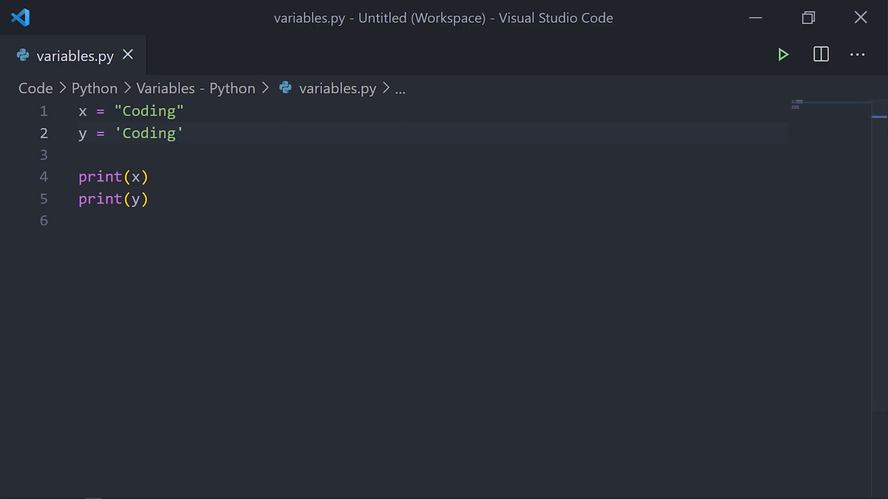
pyautogui.click(782, 53)
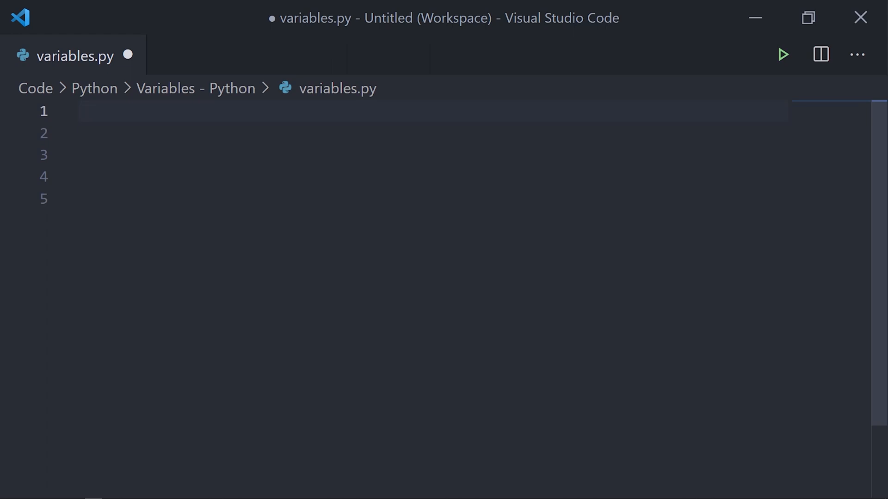
# Define A = "Python" and a = "Variables", print both, and run to show case sensitivity.
pyautogui.write('A = "Python"')
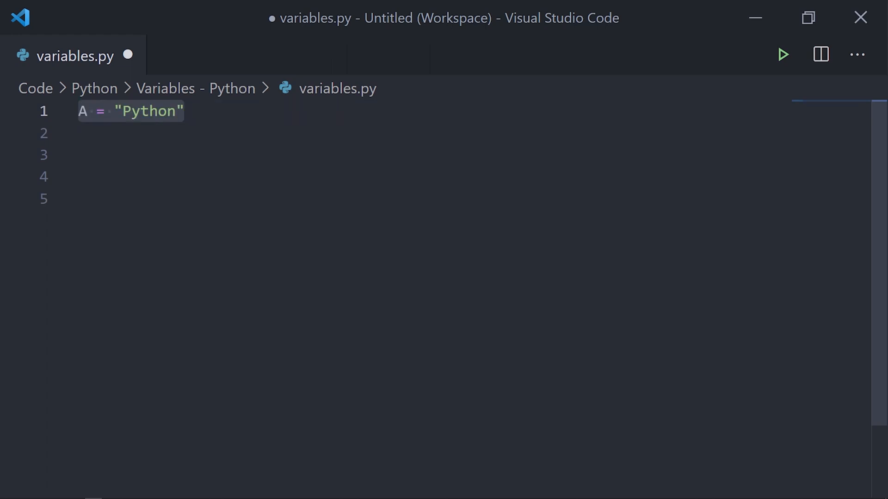
pyautogui.write('a = "Variables"')
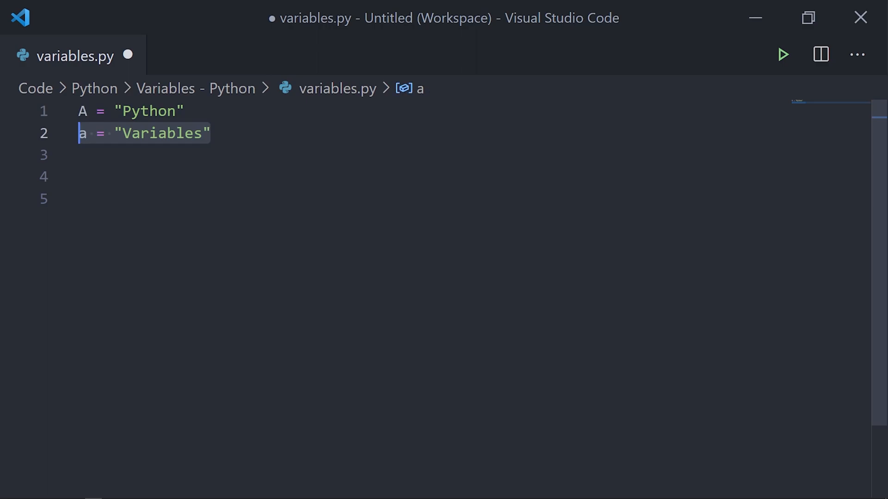
pyautogui.write('print(A)')
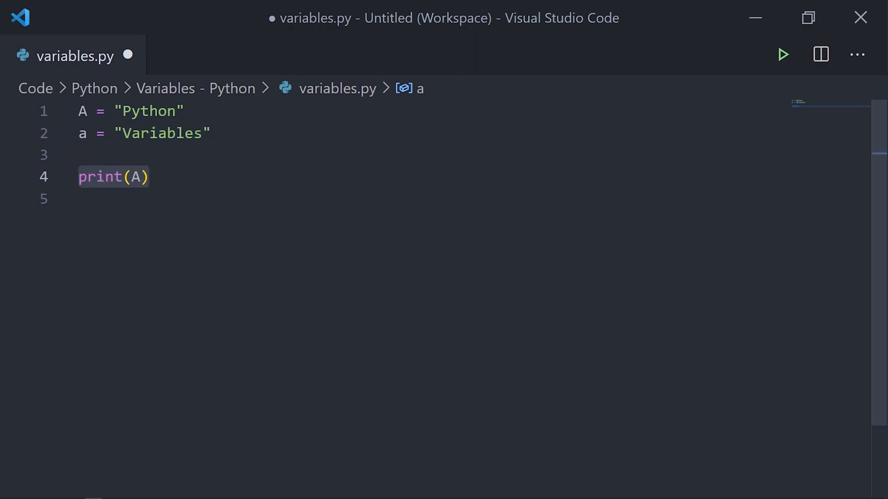
pyautogui.click(783, 54)
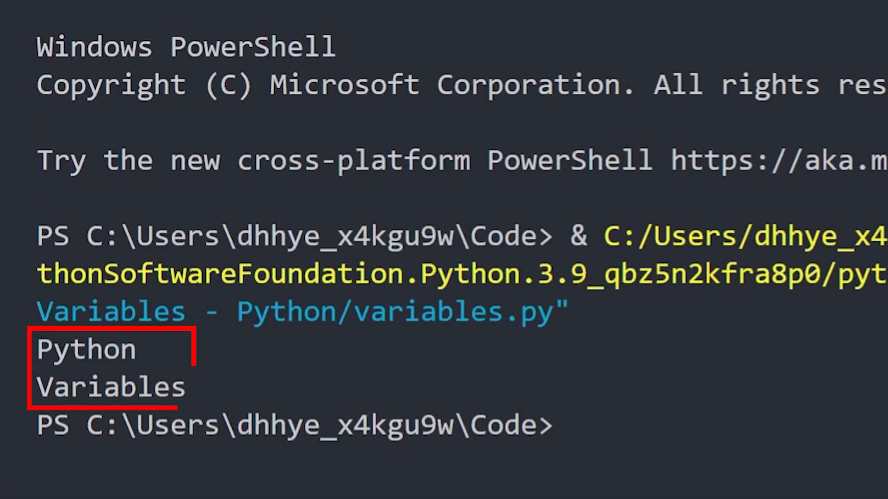